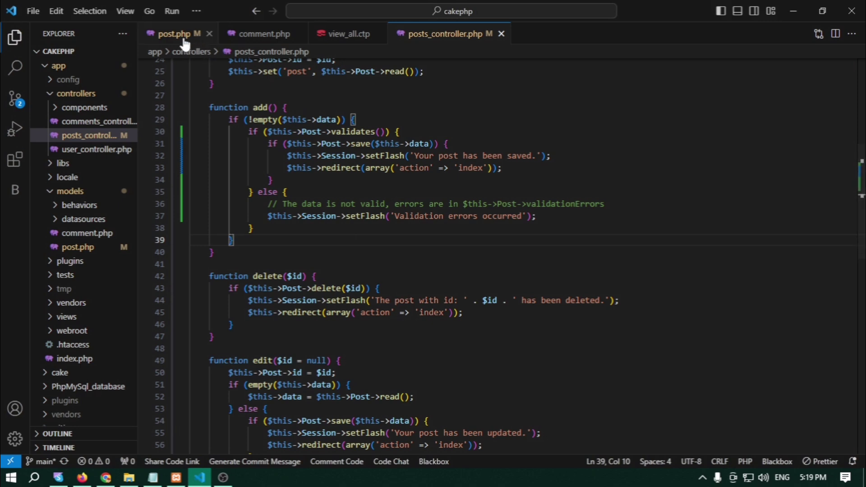
- Show the Post model's $validate array with notEmpty rules for title and body
click(173, 34)
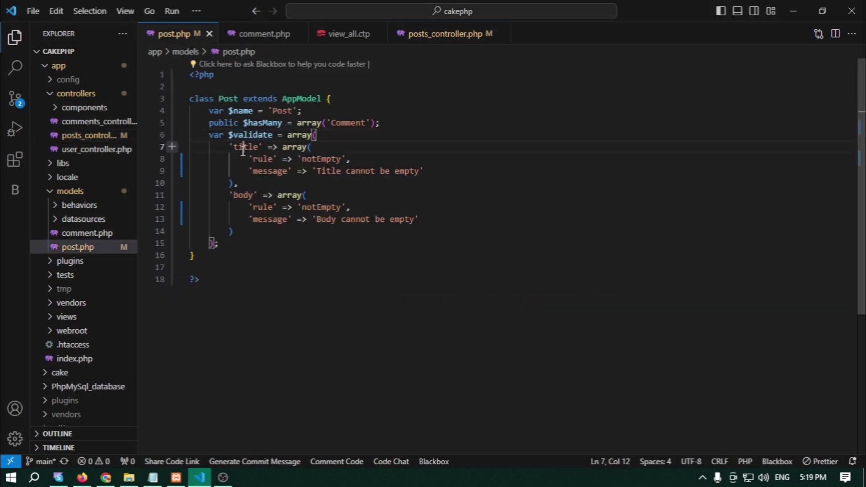
double_click(242, 195)
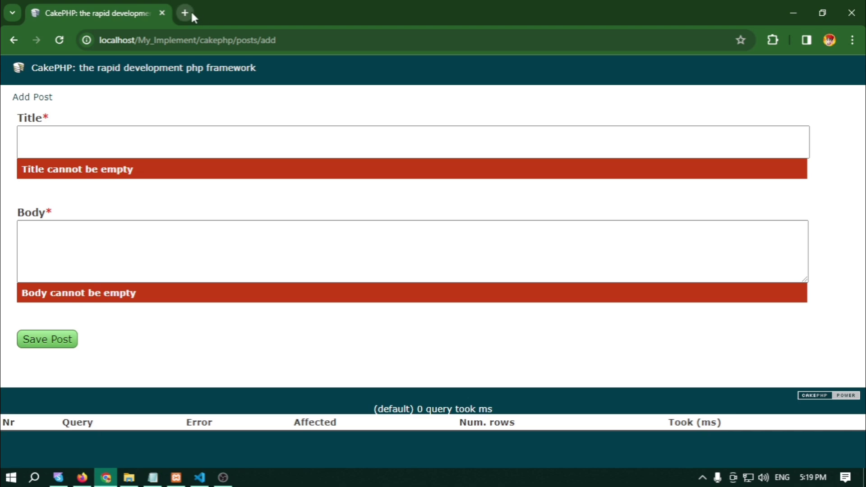
- Start a new browser tab to search for CakePHP 1.3 validation rules
click(185, 12)
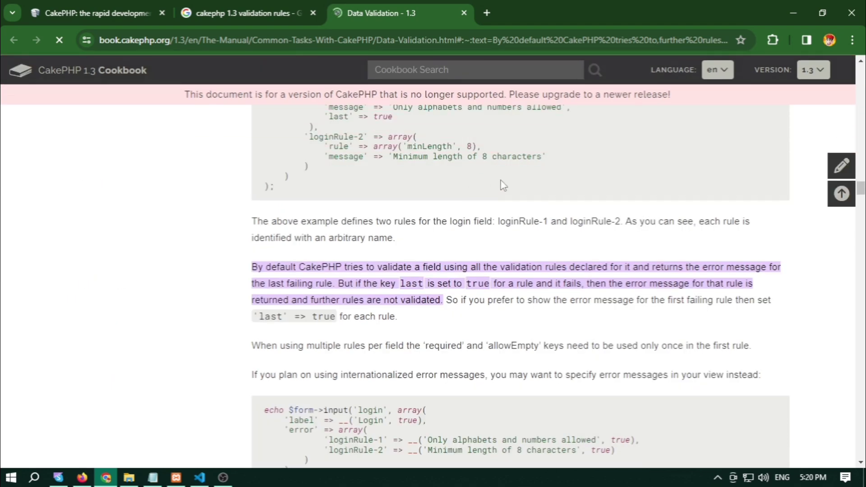
scroll(down, 3)
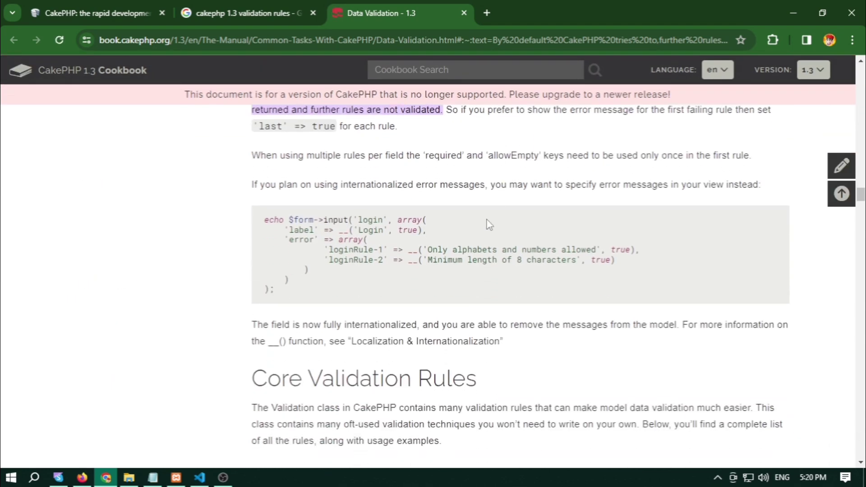
mouse_move(484, 216)
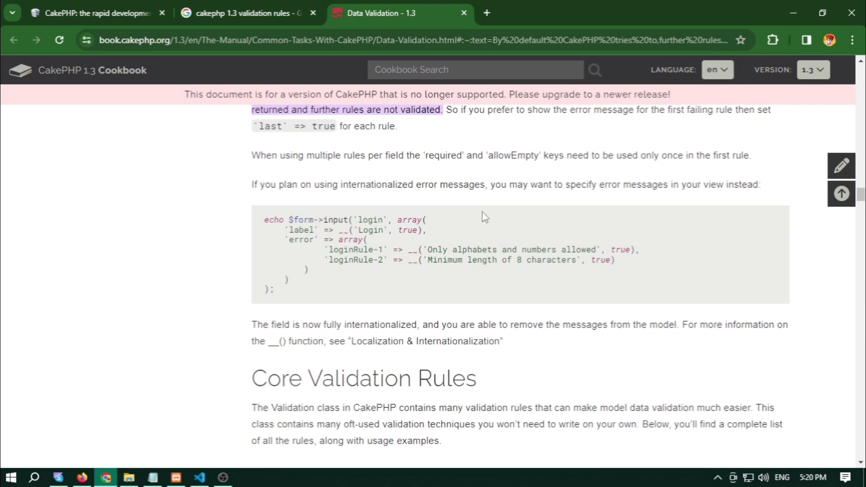
mouse_move(471, 214)
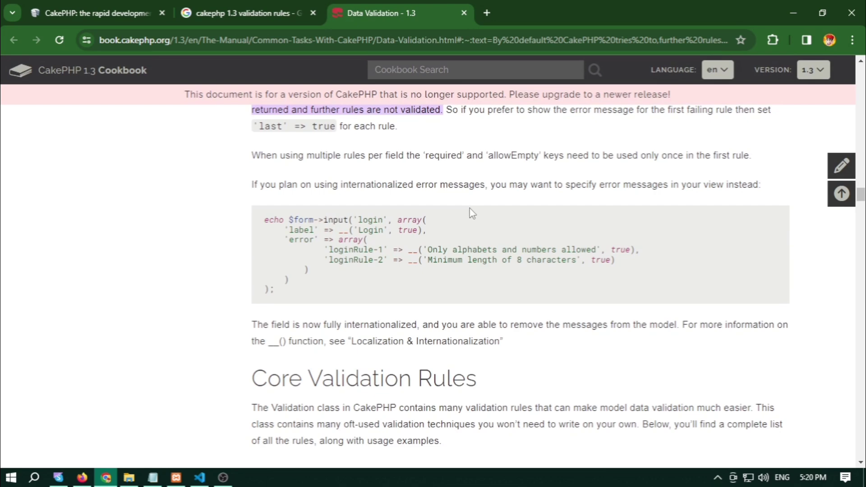
scroll(down, 3)
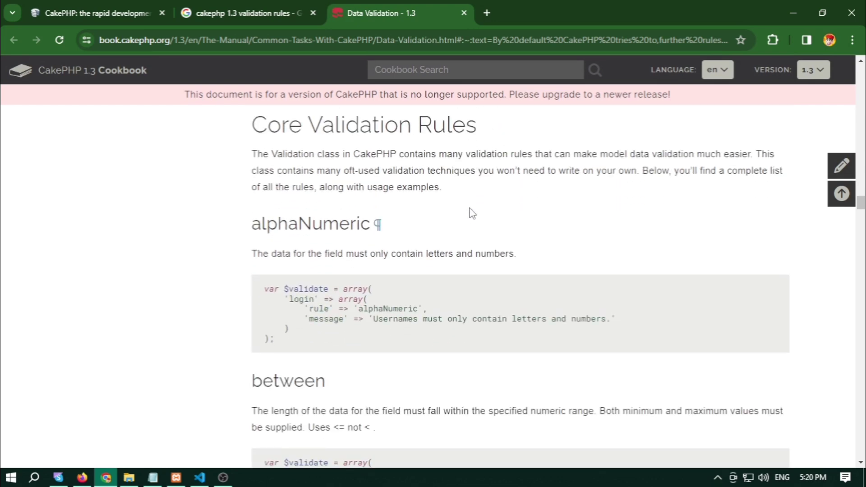
scroll(down, 3)
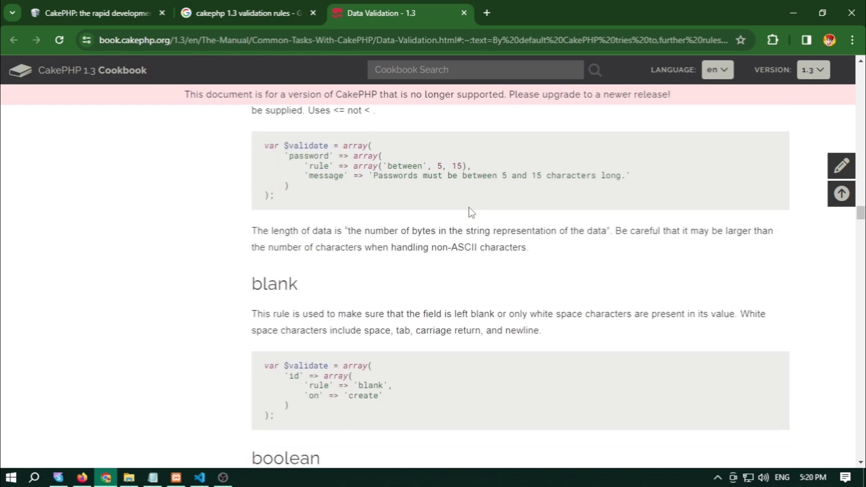
scroll(down, 3)
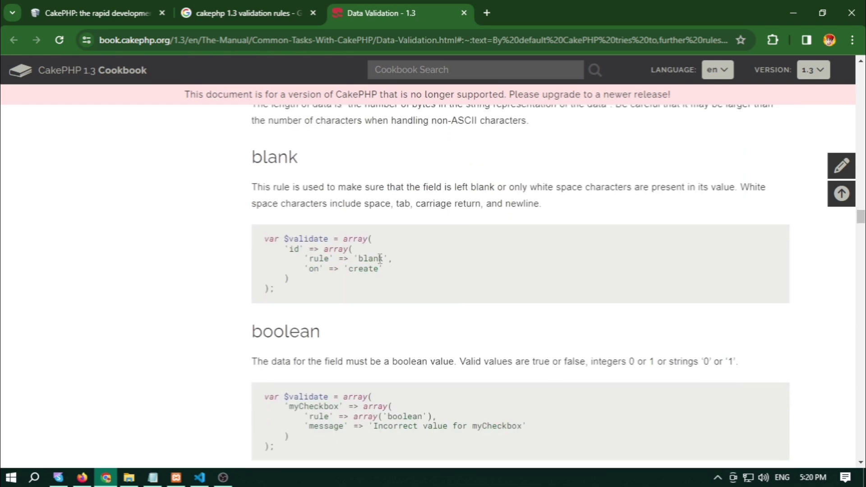
scroll(down, 3)
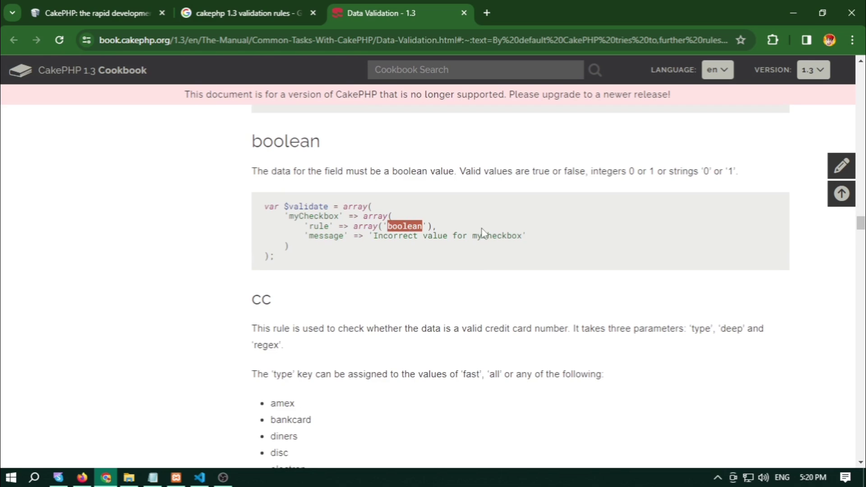
scroll(down, 3)
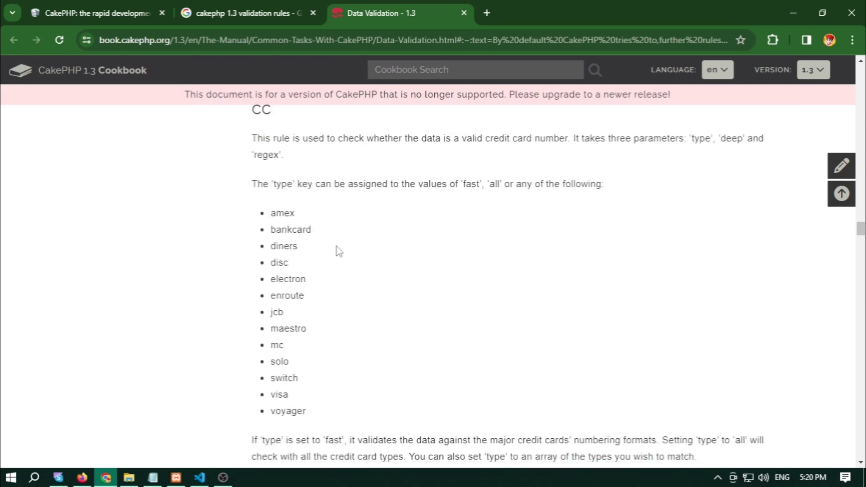
scroll(down, 3)
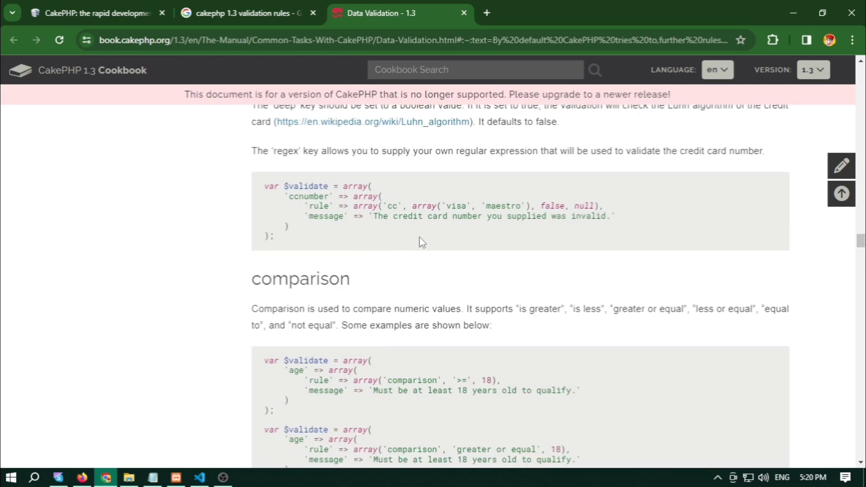
scroll(down, 3)
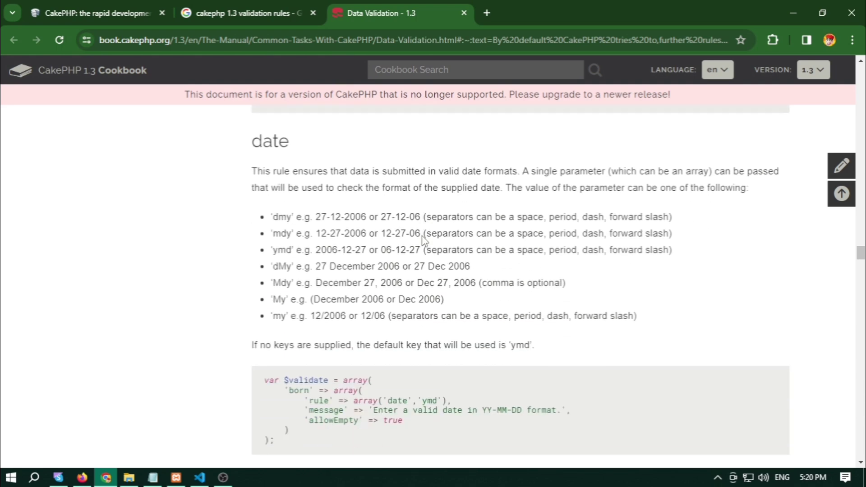
scroll(down, 3)
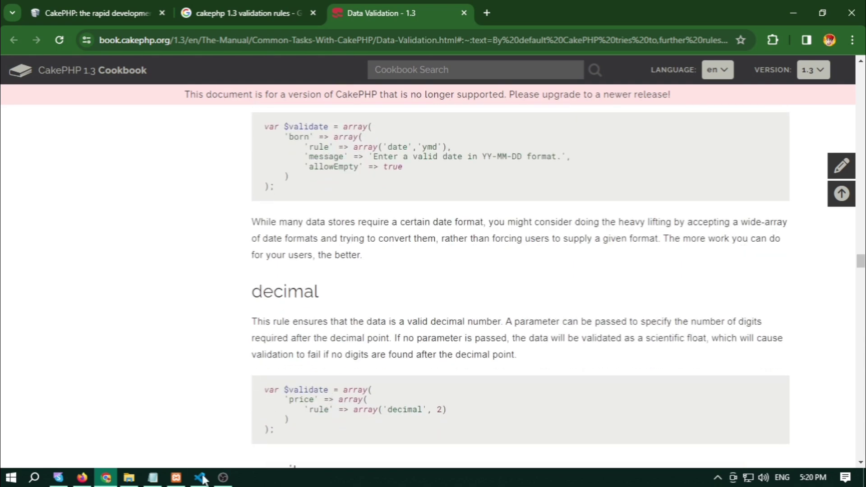
- Return to the editor and show the posts controller's add() with its validates() check
click(201, 476)
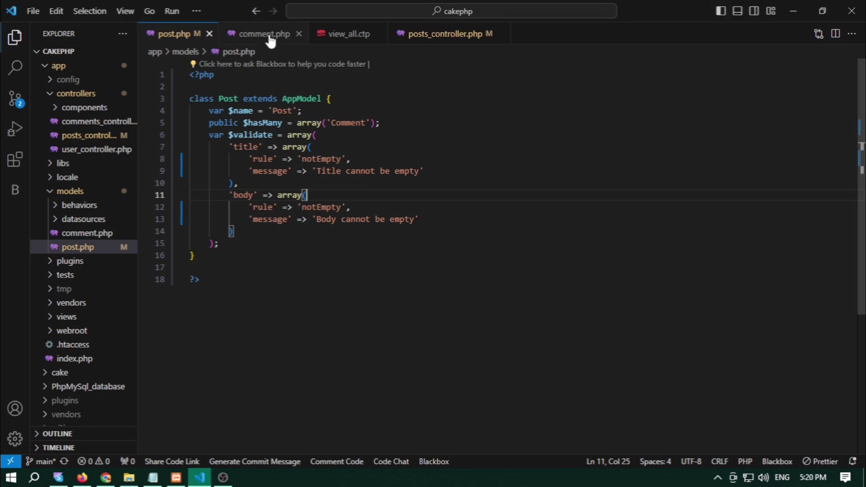
click(445, 34)
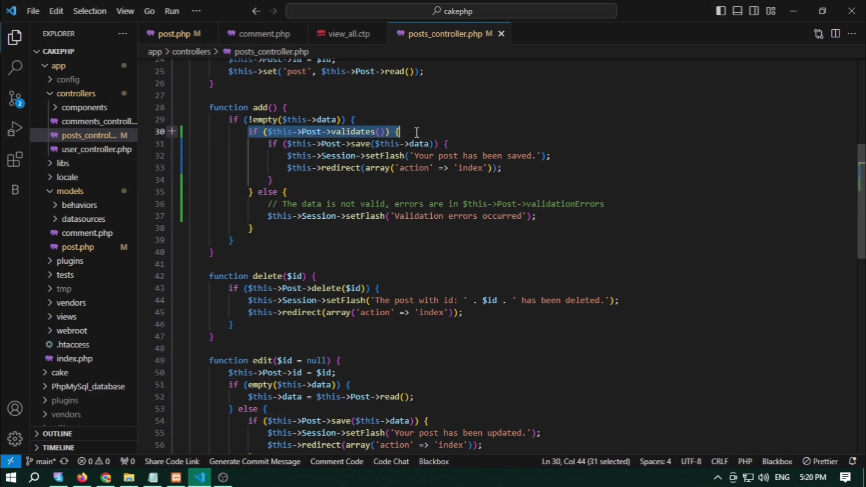
mouse_move(247, 196)
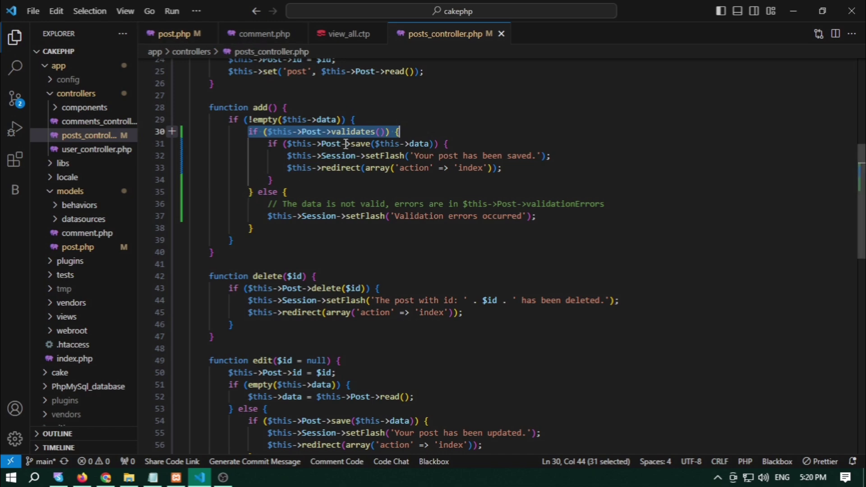
- Reload the Add Post page and submit the empty form to trigger validation errors
click(105, 478)
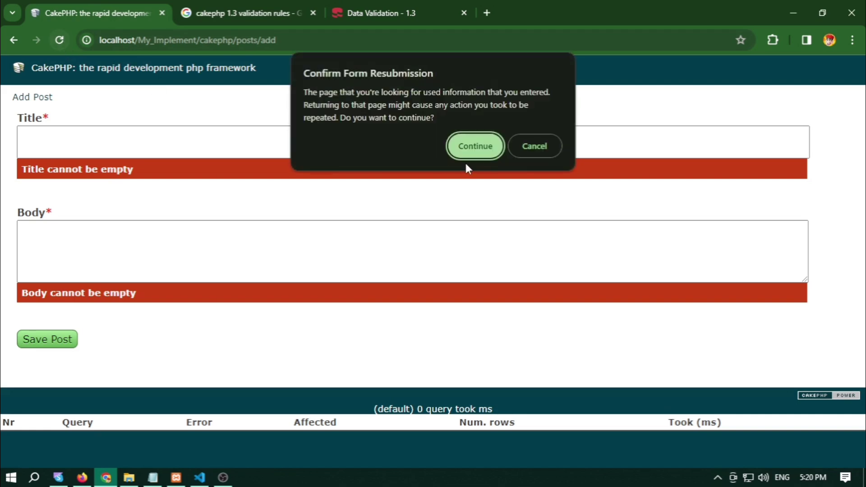
click(473, 146)
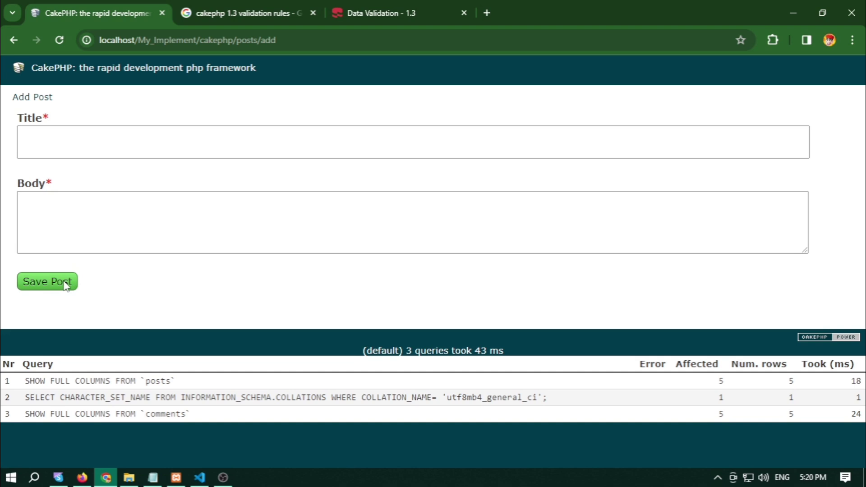
click(47, 281)
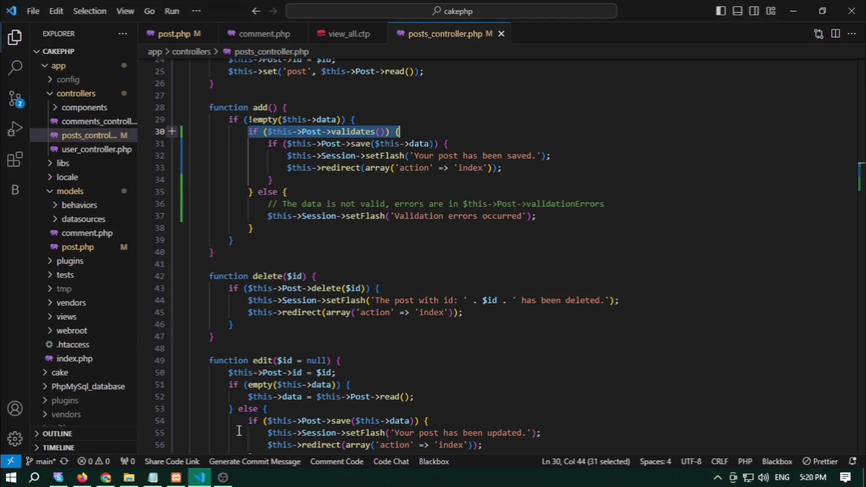
- Bring the Post model's notEmpty title and body rules back into view
click(174, 33)
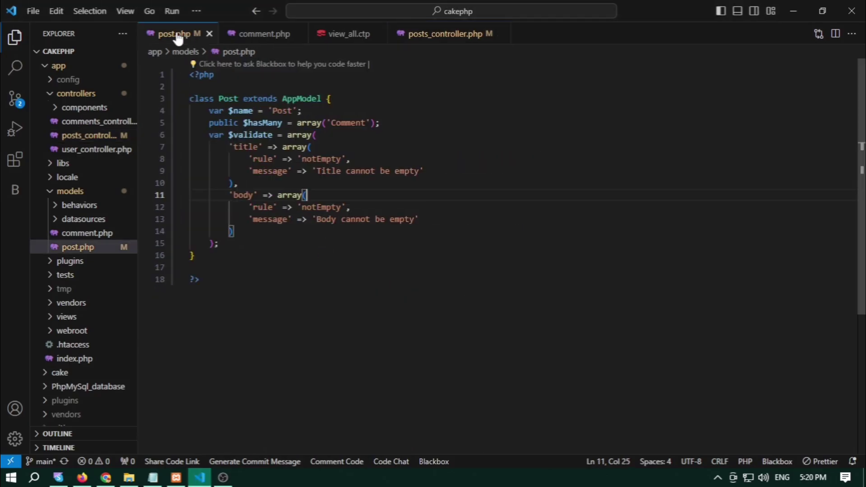